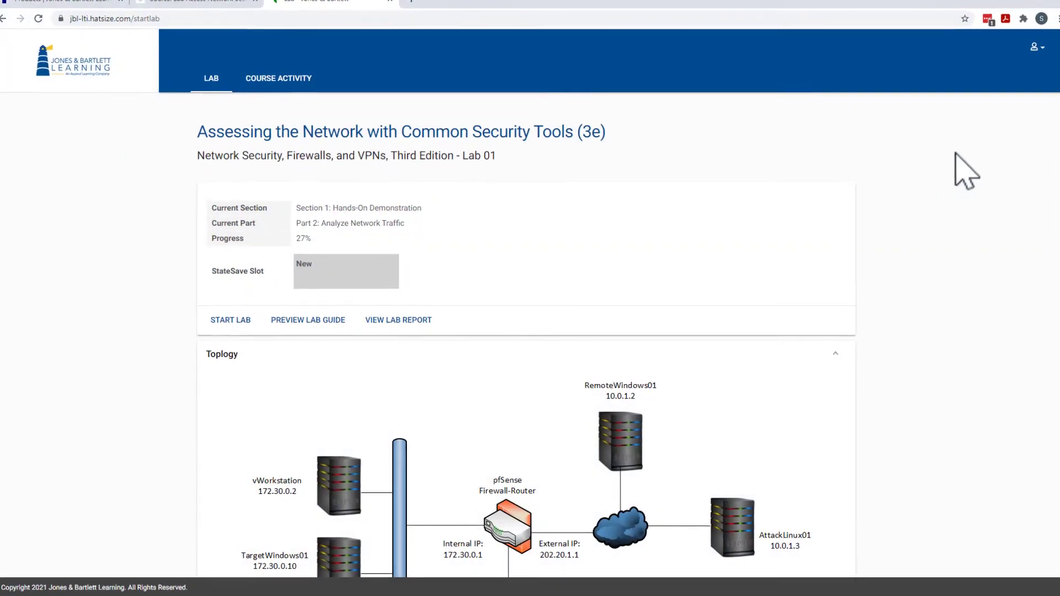
Step: Page through the tutorial, from Navigate the Lab View and Run the System Checker to Lab Reports
scroll(down, 3)
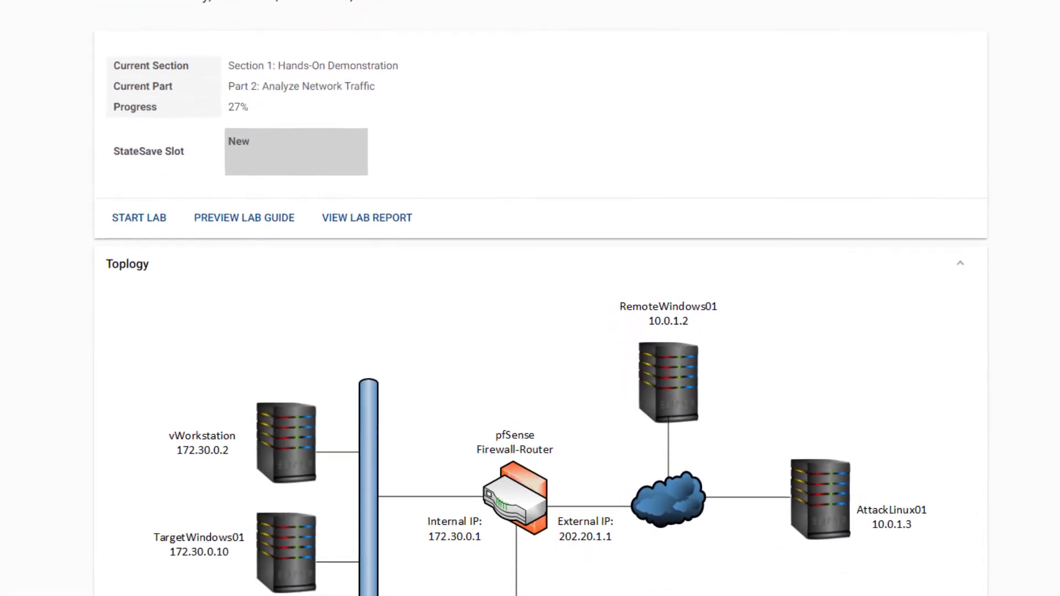
scroll(down, 3)
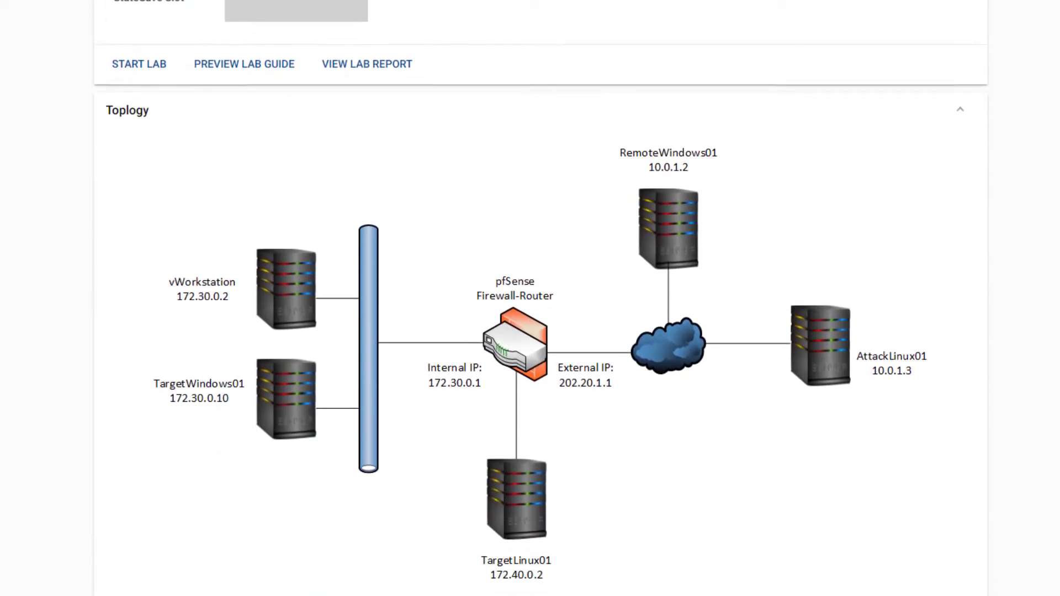
scroll(down, 3)
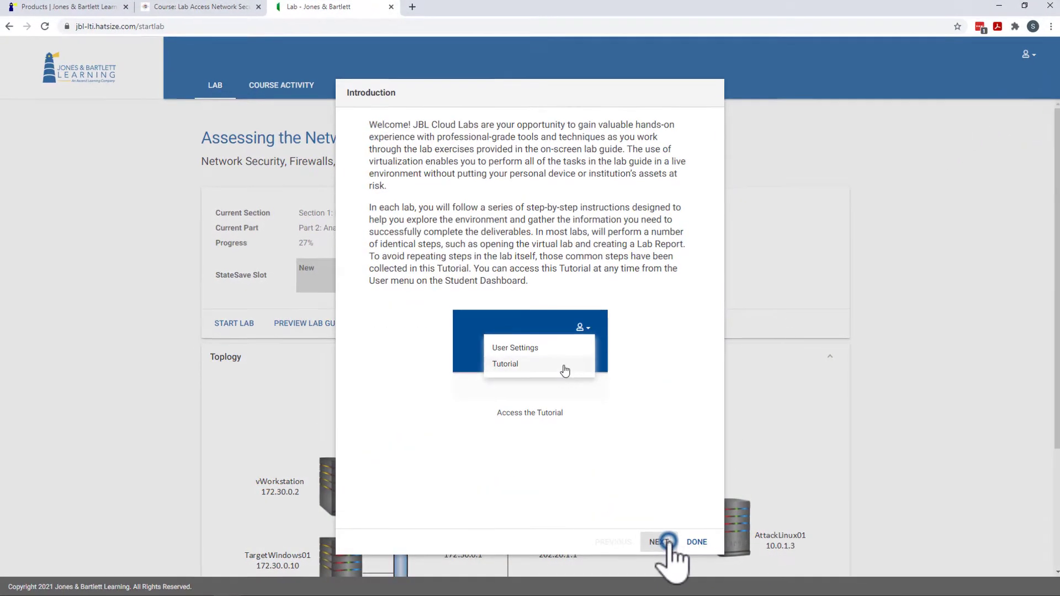
click(661, 542)
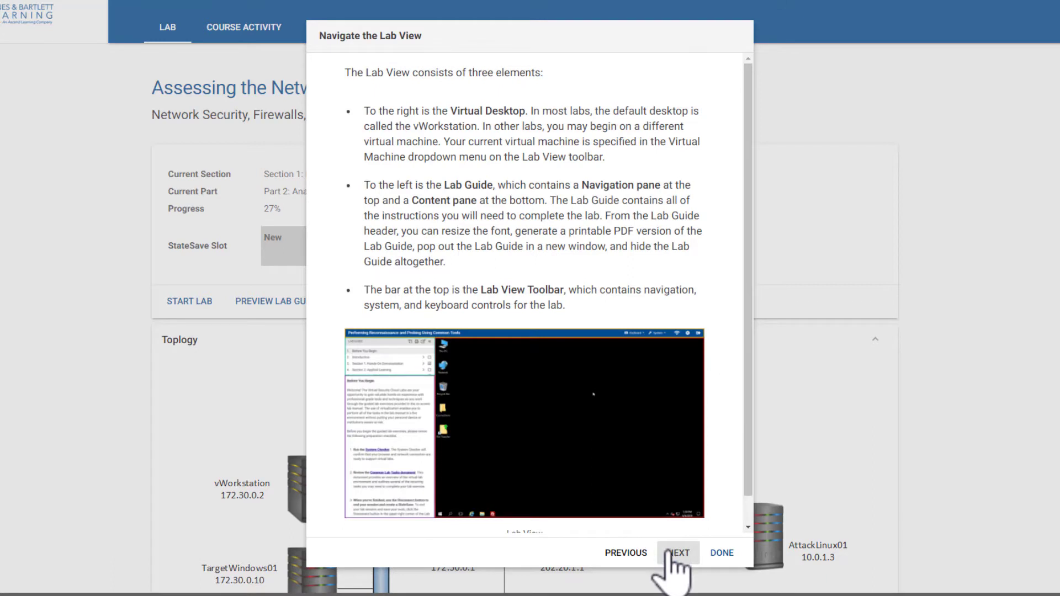
click(679, 553)
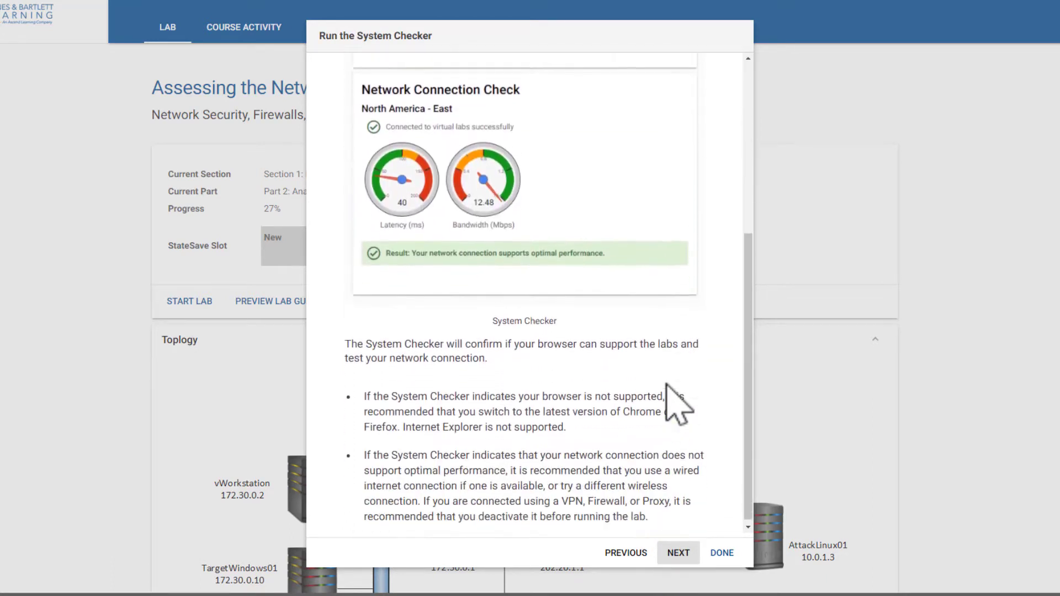
click(678, 552)
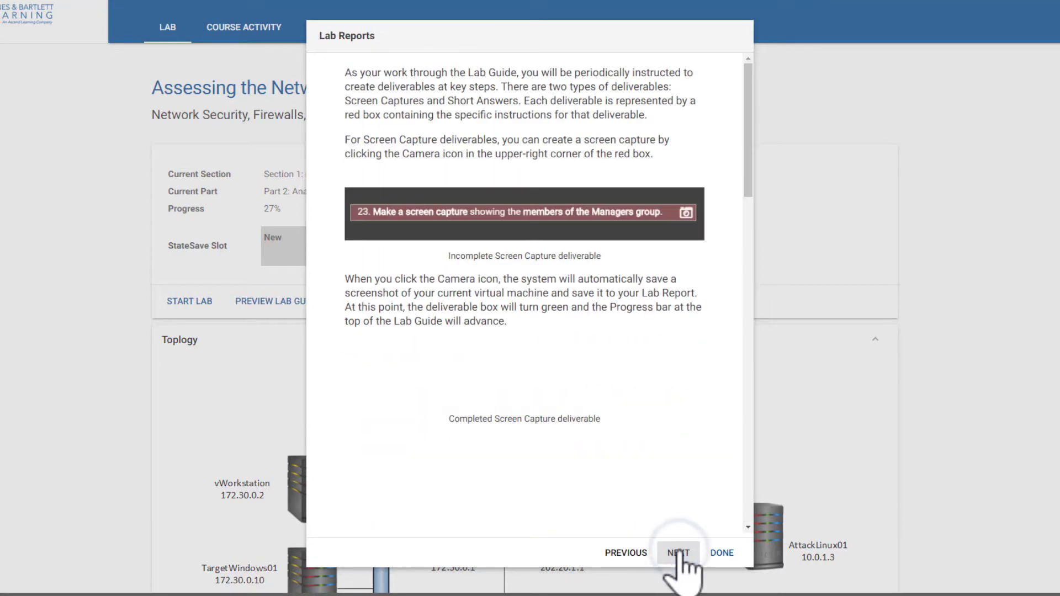
click(678, 553)
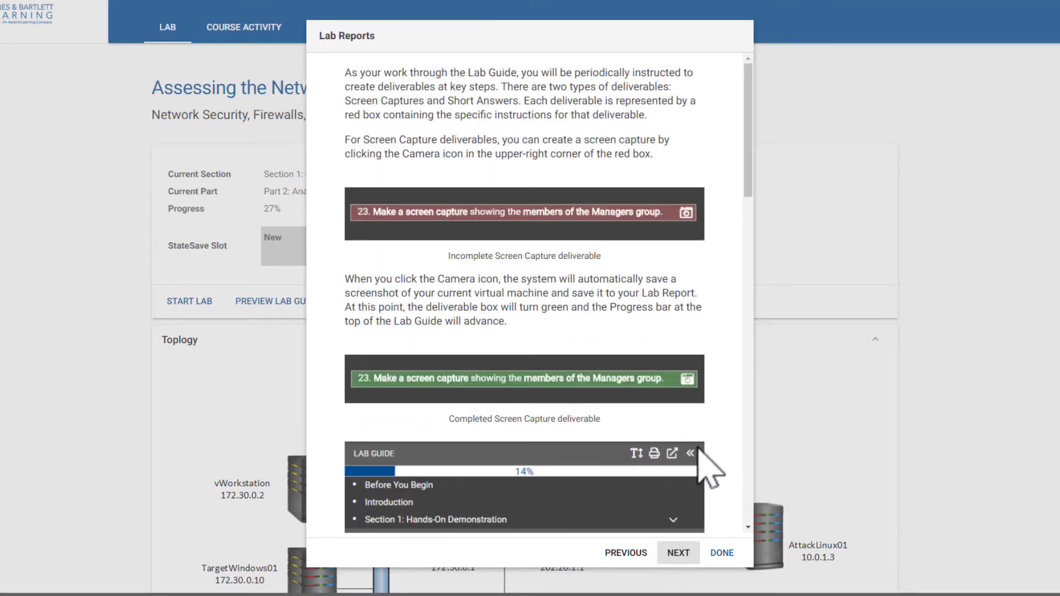
scroll(down, 3)
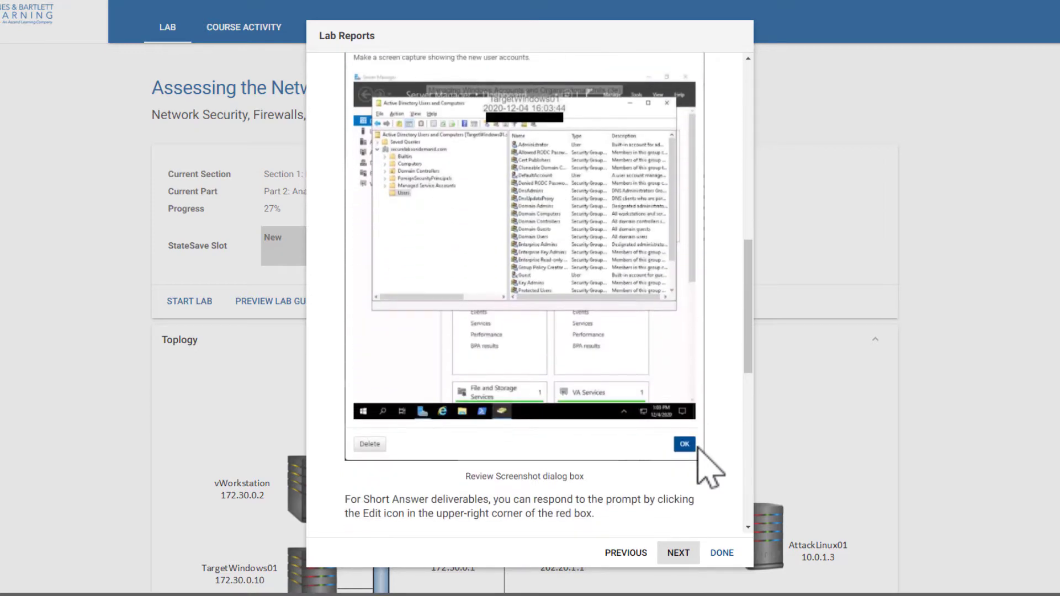
click(679, 553)
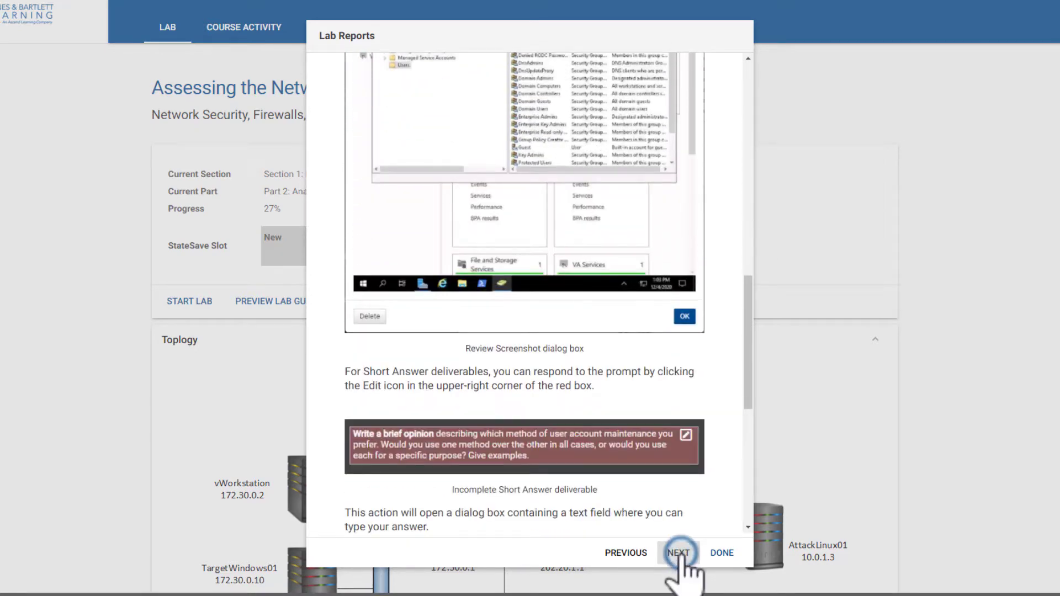
click(678, 552)
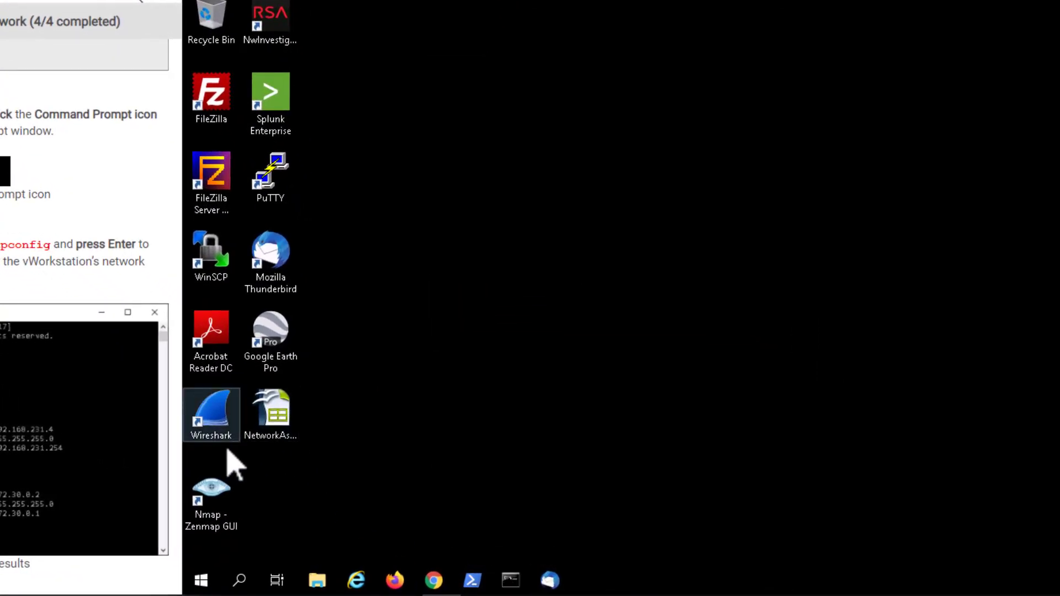
Step: Start the lab and inspect the toolbar's Virtual Machine list and System menu
click(211, 493)
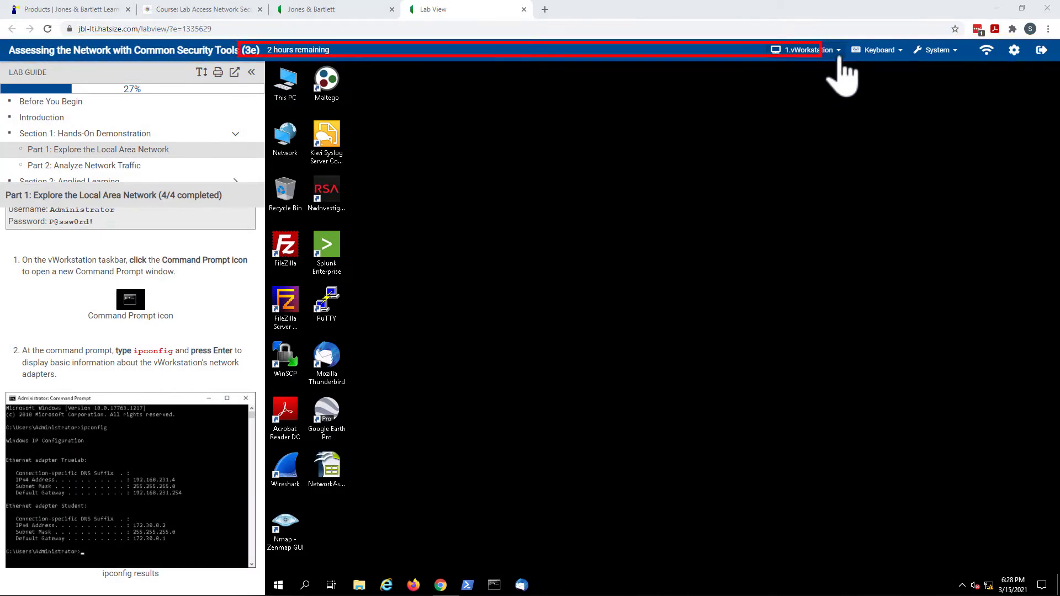
click(838, 50)
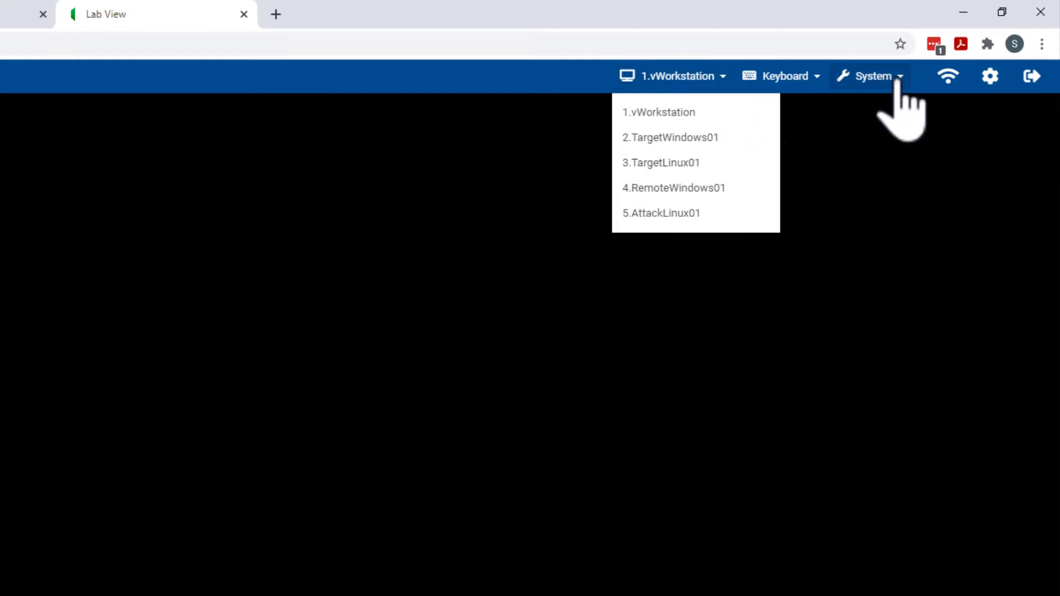
click(870, 76)
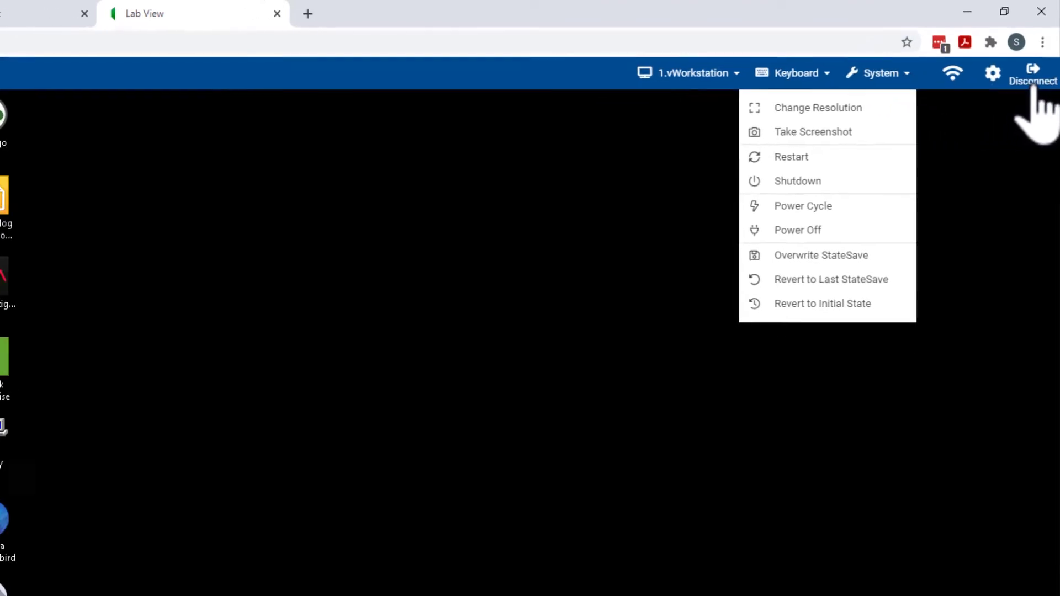
click(1033, 69)
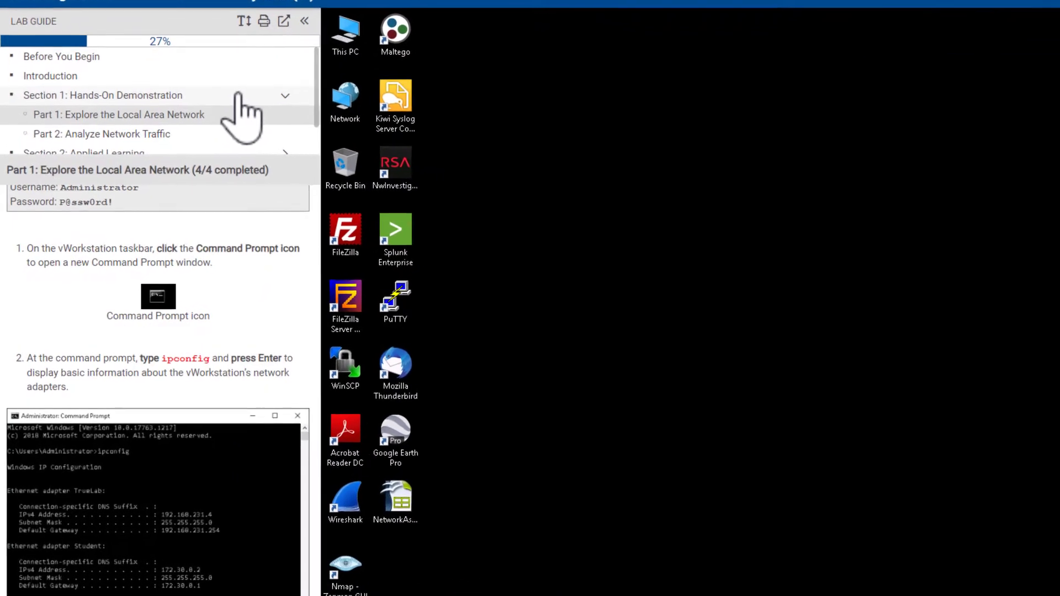
Step: Browse Section 1's Local Area Network part, then open Section 2 Part 1: Explore the Wide Area Network
click(127, 95)
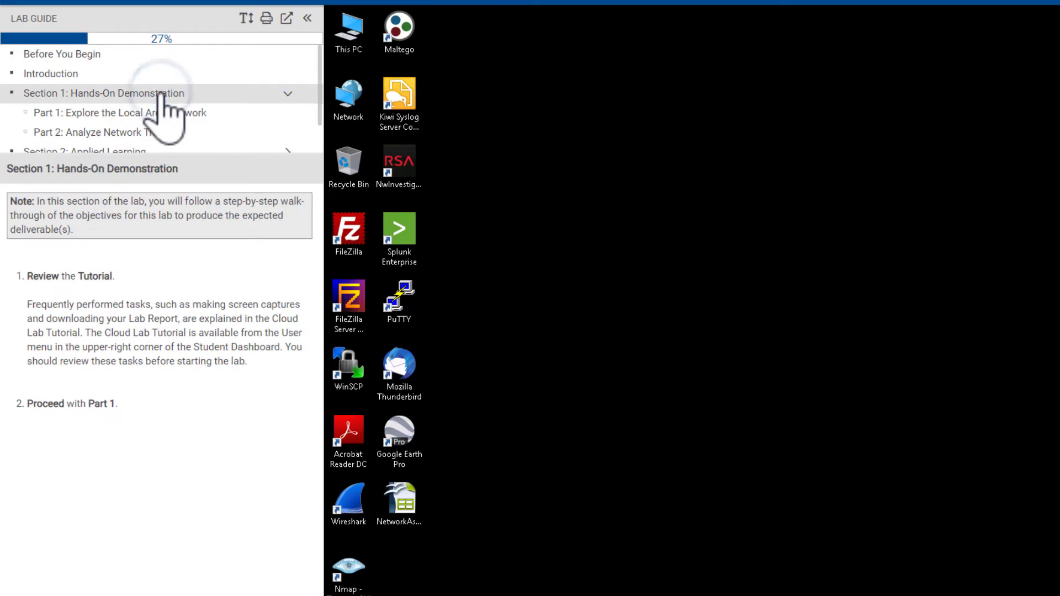
mouse_move(165, 116)
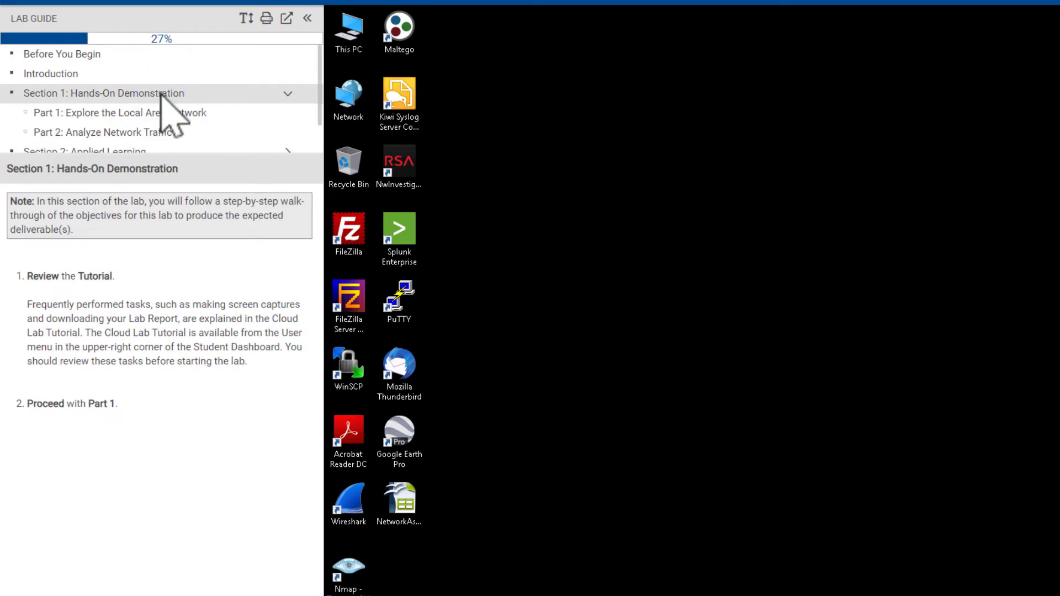
click(118, 113)
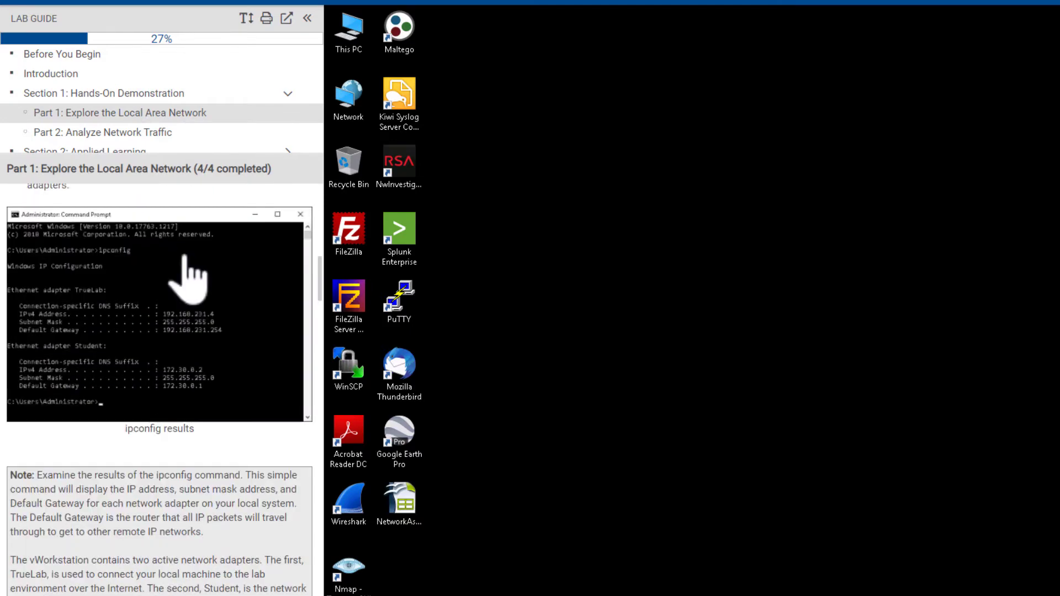
scroll(down, 3)
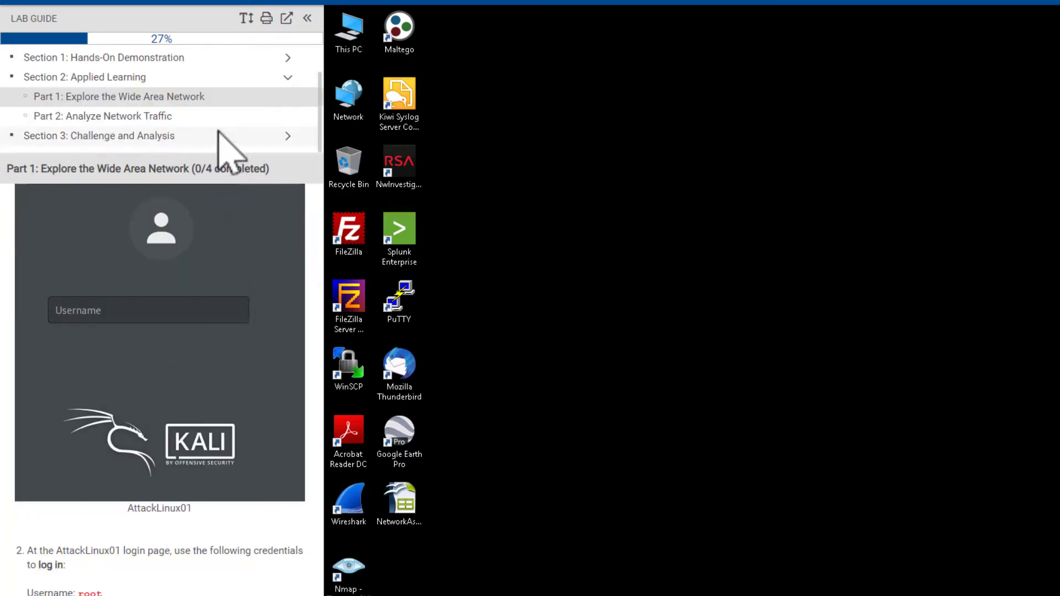
click(98, 135)
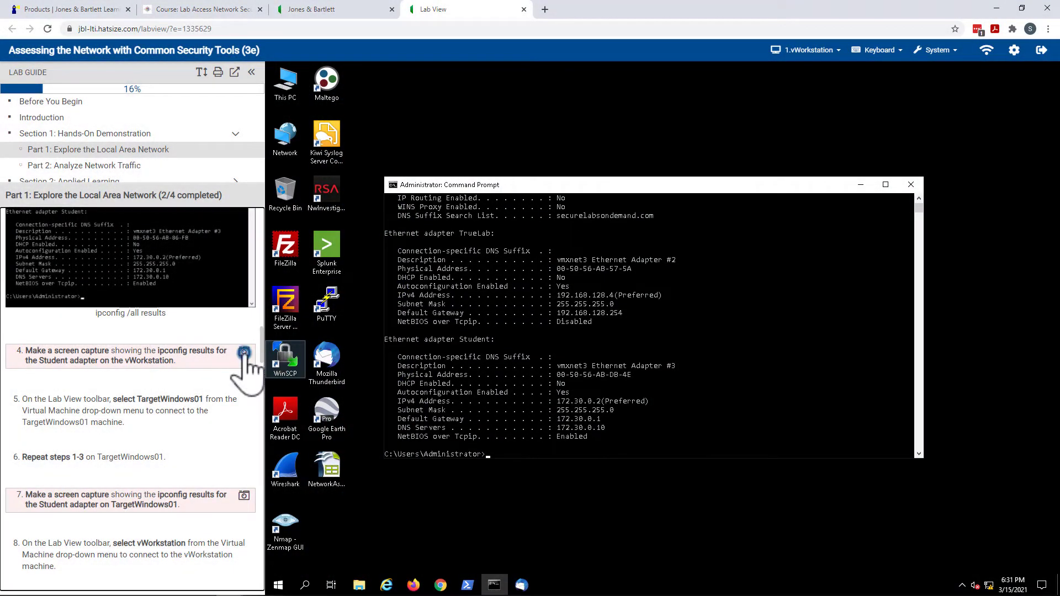
Step: Save the Student adapter ipconfig screenshot for deliverable 4 and review it
click(243, 352)
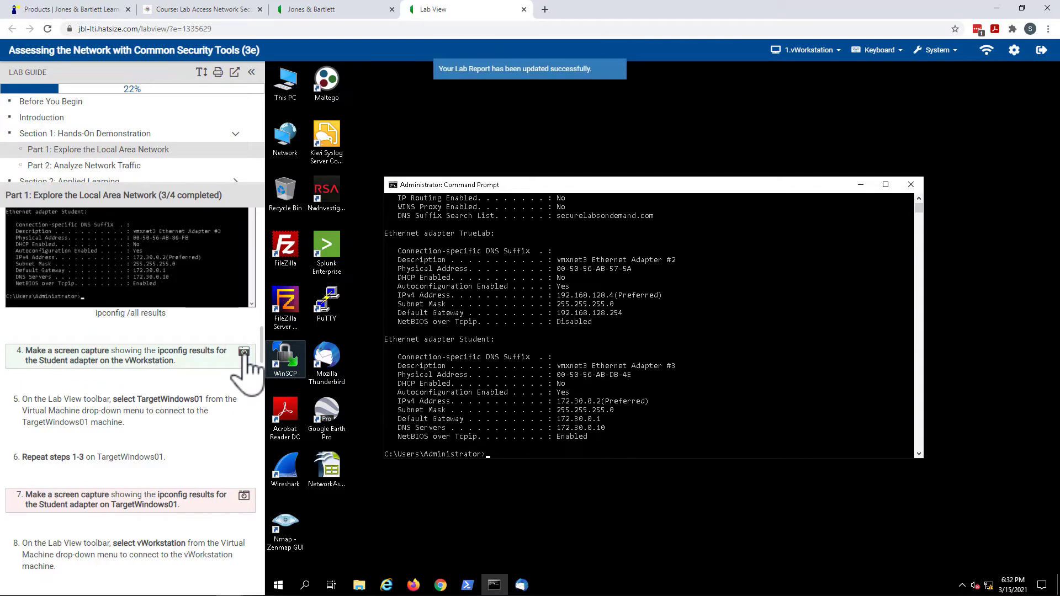
click(243, 351)
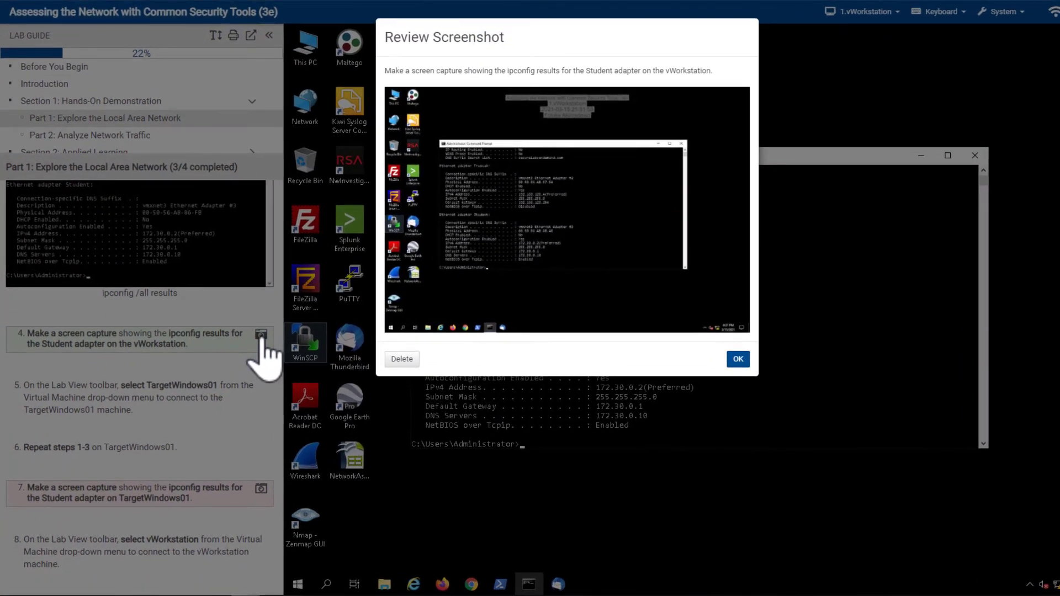
click(738, 359)
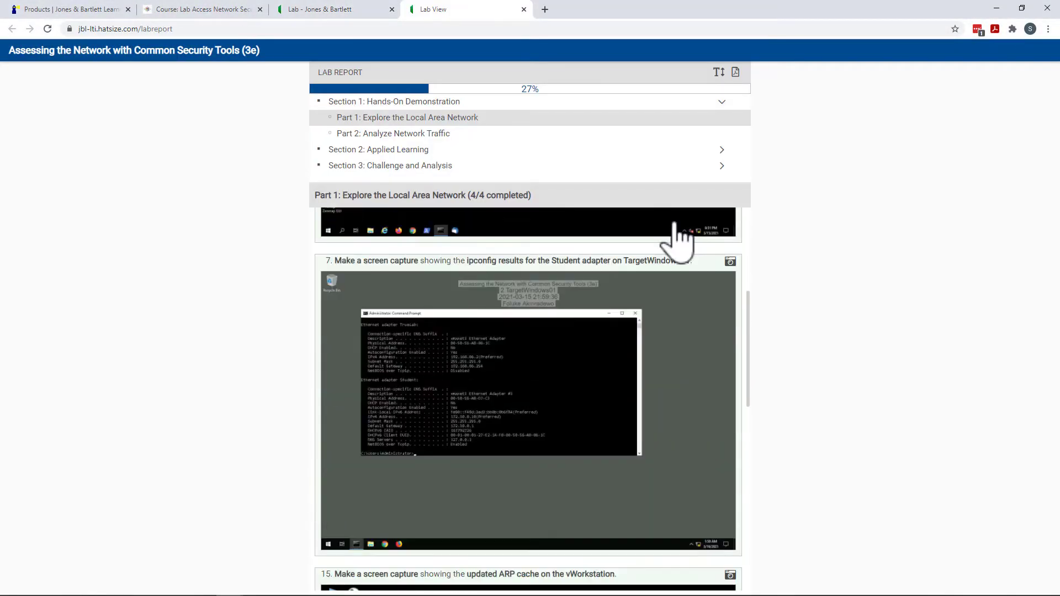
Step: Scroll through the ipconfig, ARP cache and LAN spreadsheet captures, then download the report PDF
scroll(down, 3)
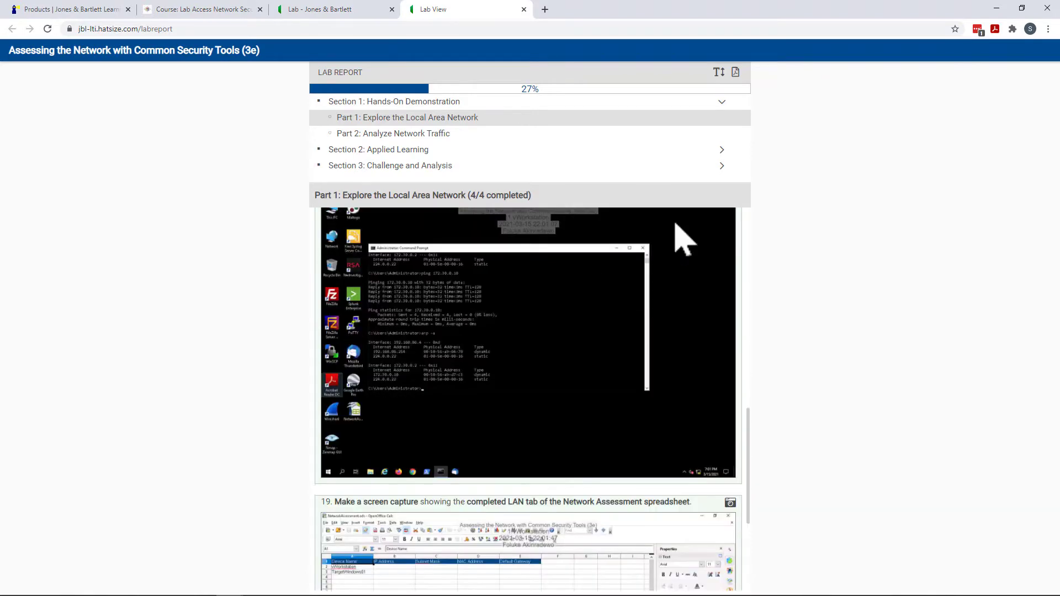
scroll(down, 3)
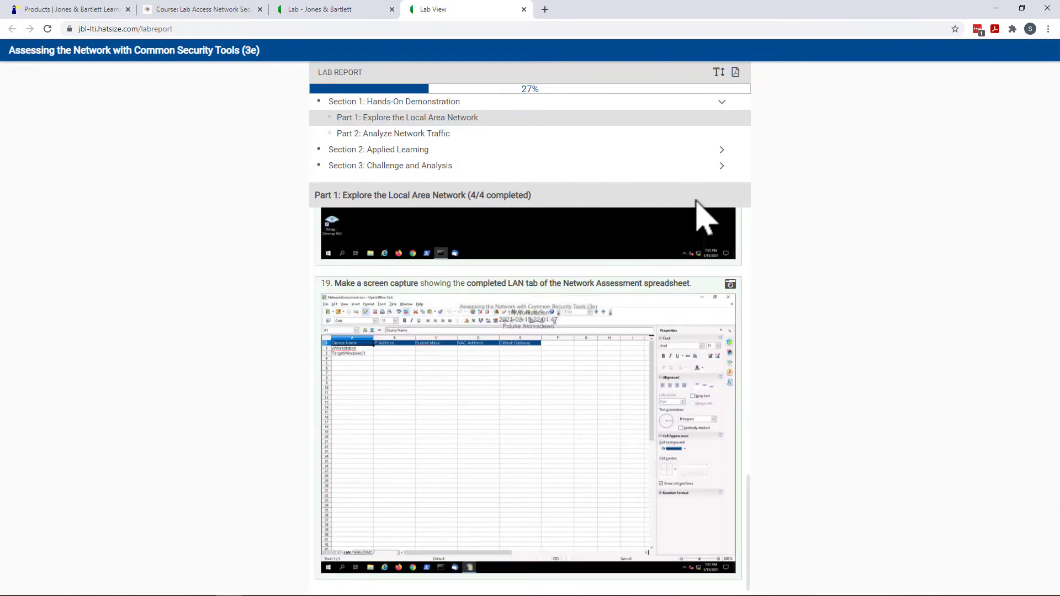
click(736, 73)
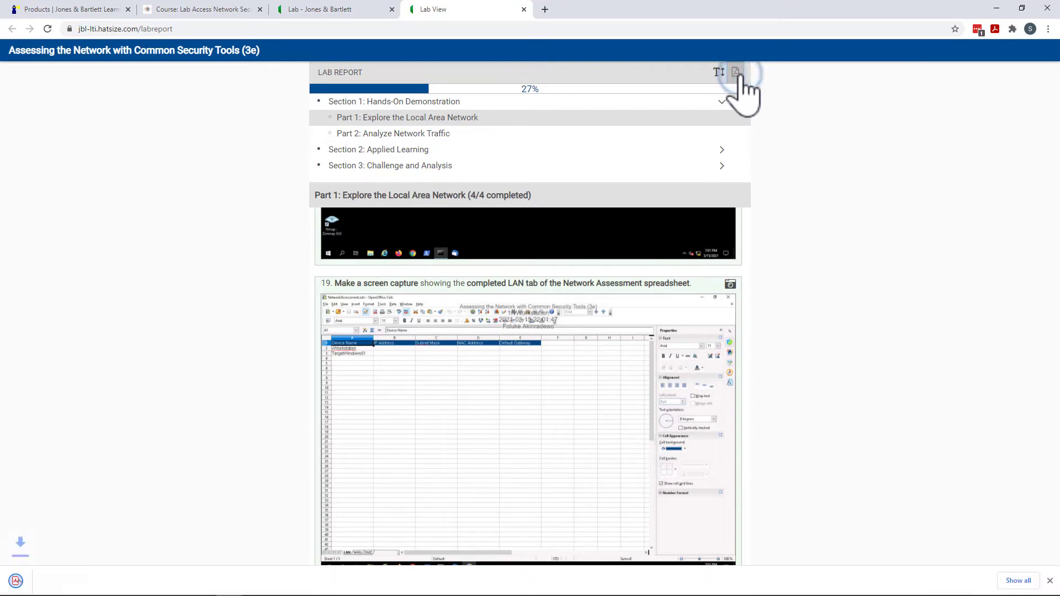
click(736, 71)
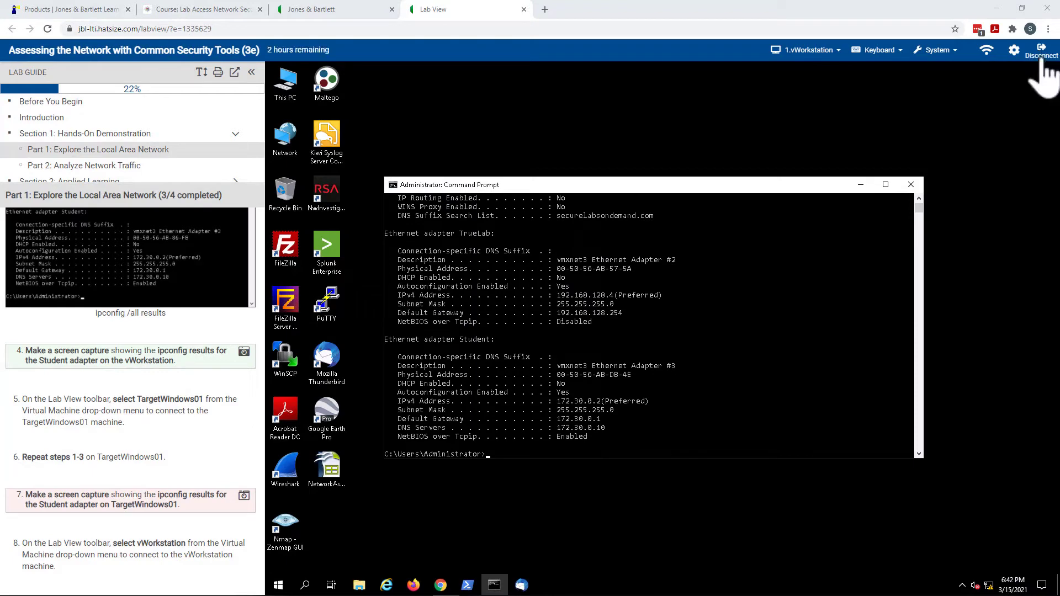
Step: Disconnect the session and confirm with 'Create new StateSave' selected
click(1041, 50)
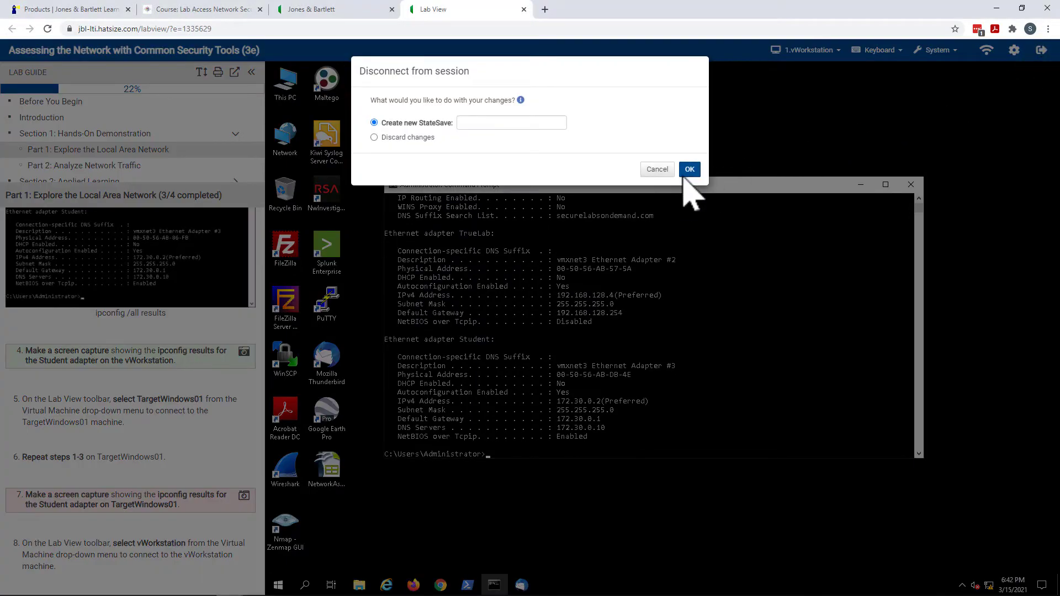
click(689, 169)
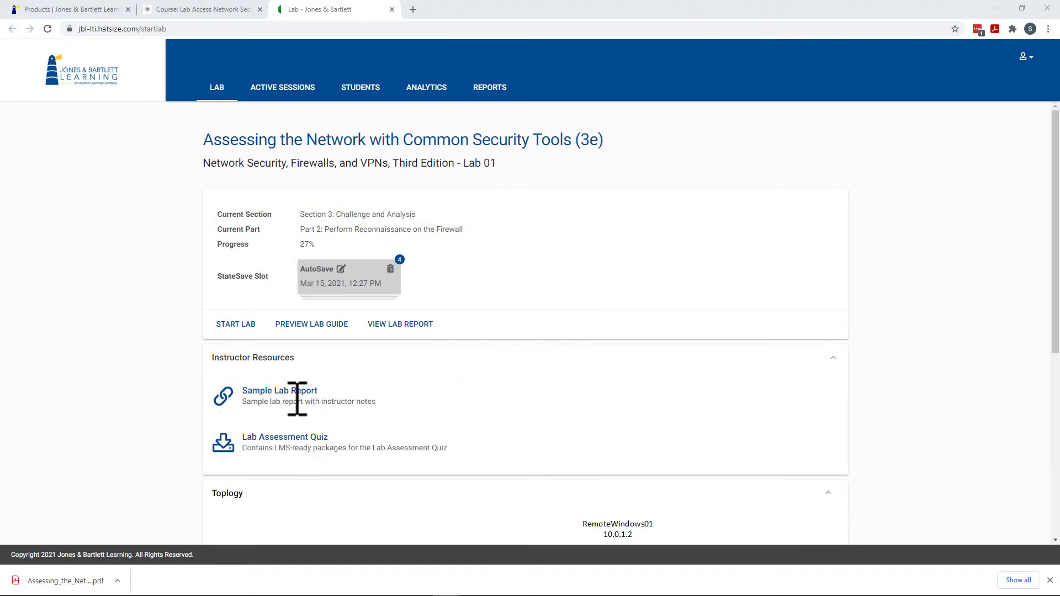
click(272, 391)
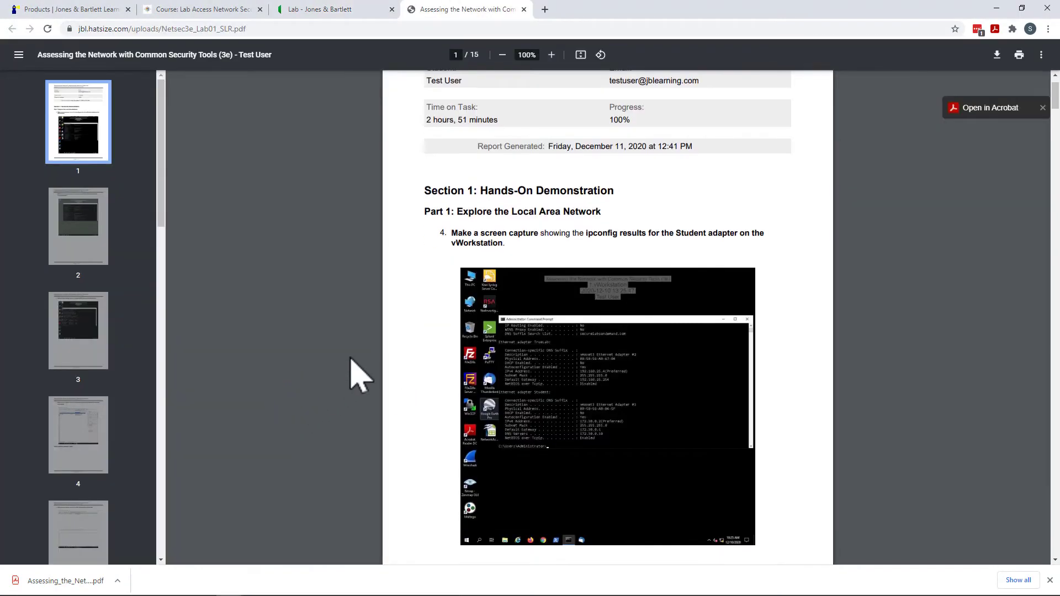
scroll(down, 3)
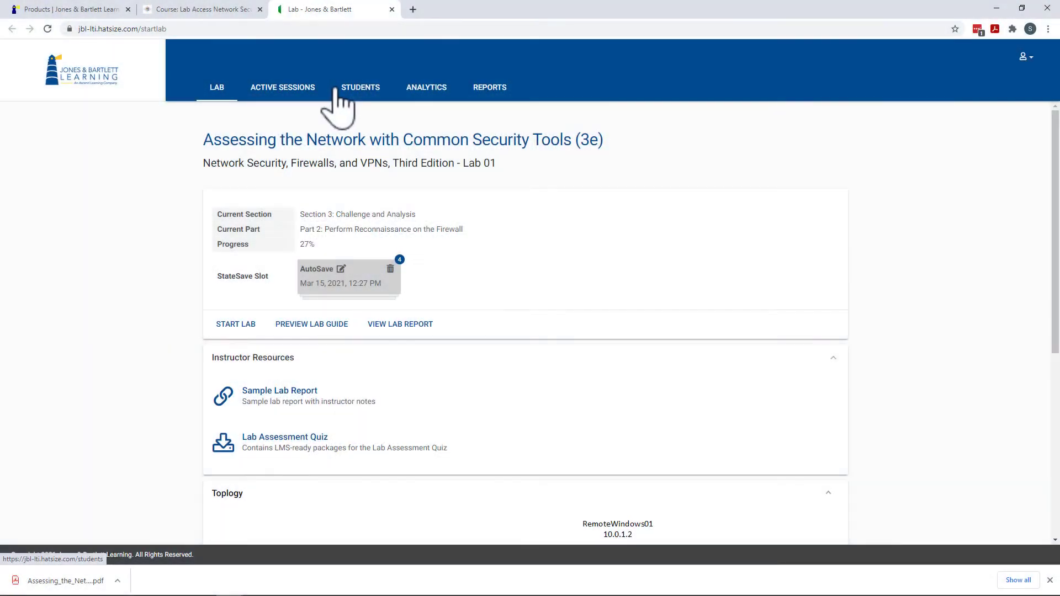
Step: Review one student's lab progress and session history, then check the 0-5 hours time-on-task count
click(360, 87)
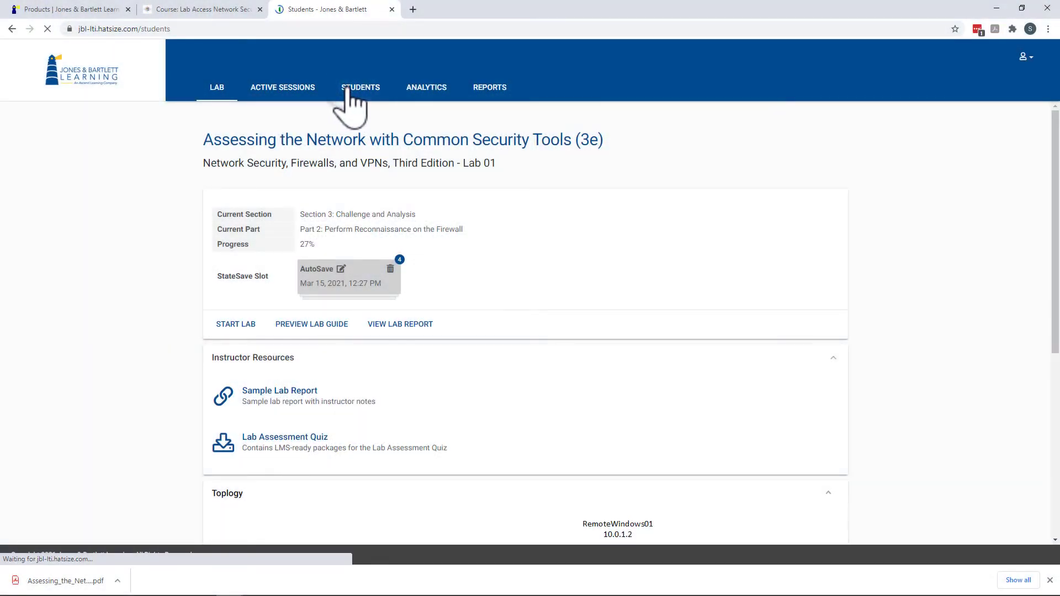
click(360, 88)
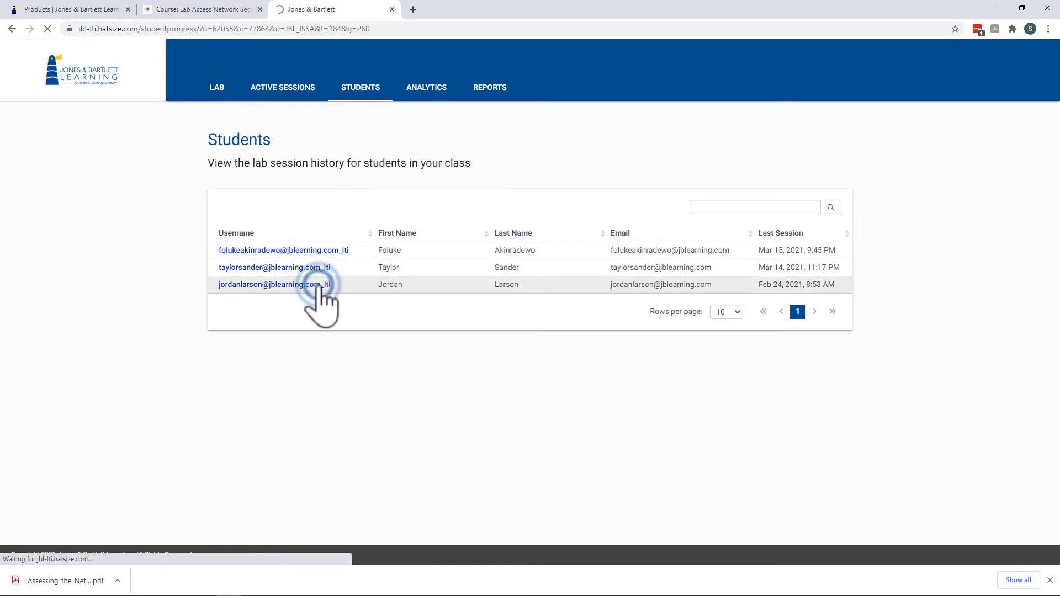
click(275, 284)
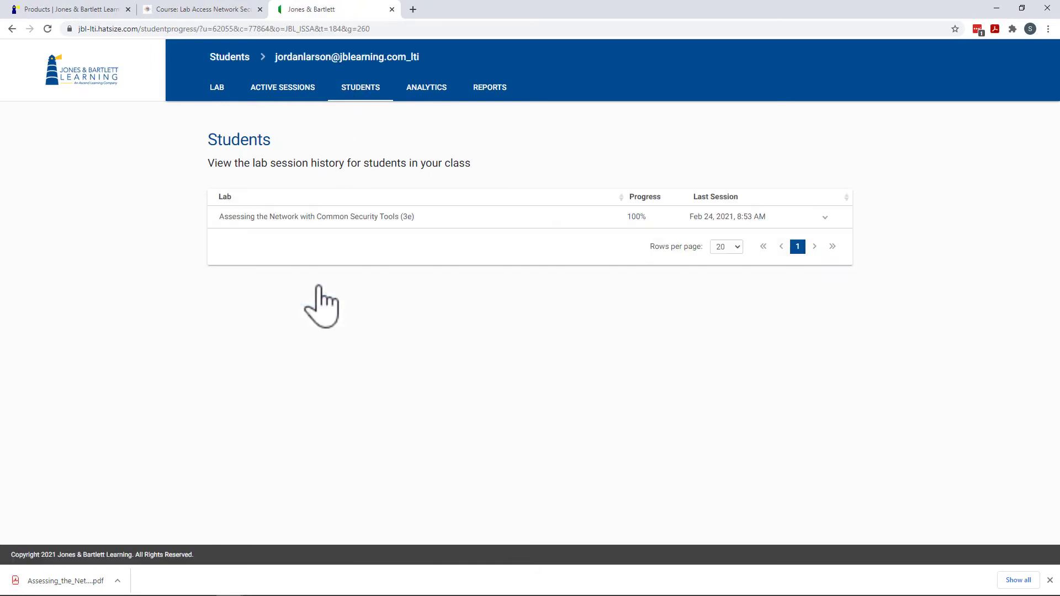
click(825, 217)
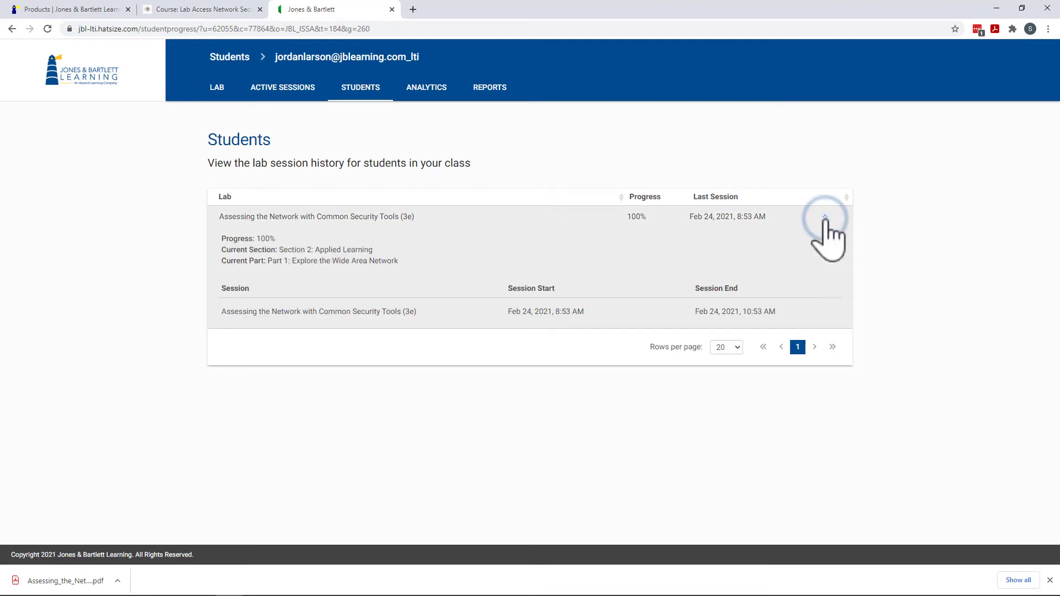
mouse_move(427, 87)
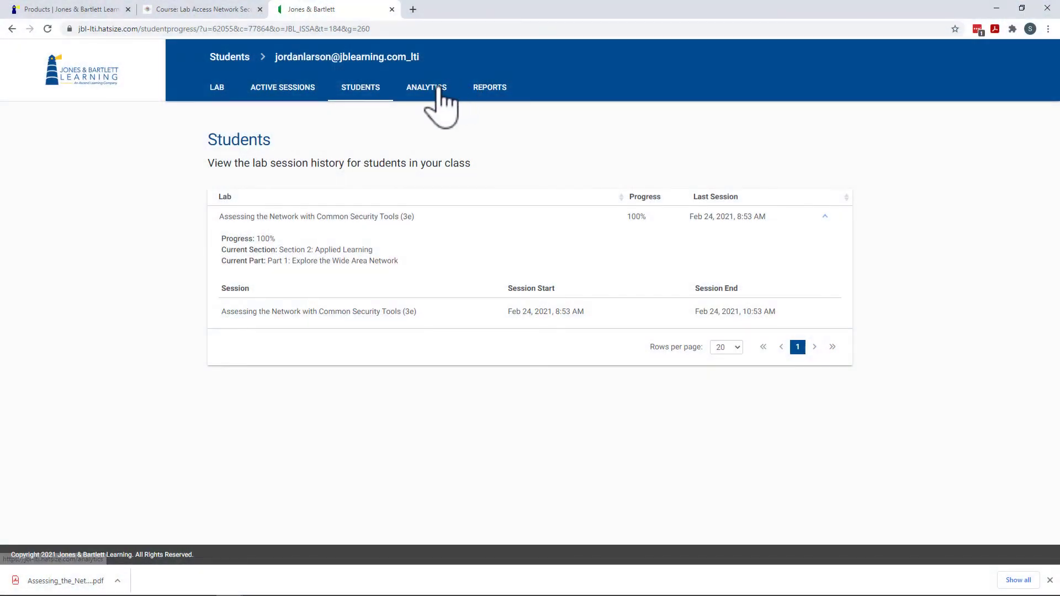
click(427, 88)
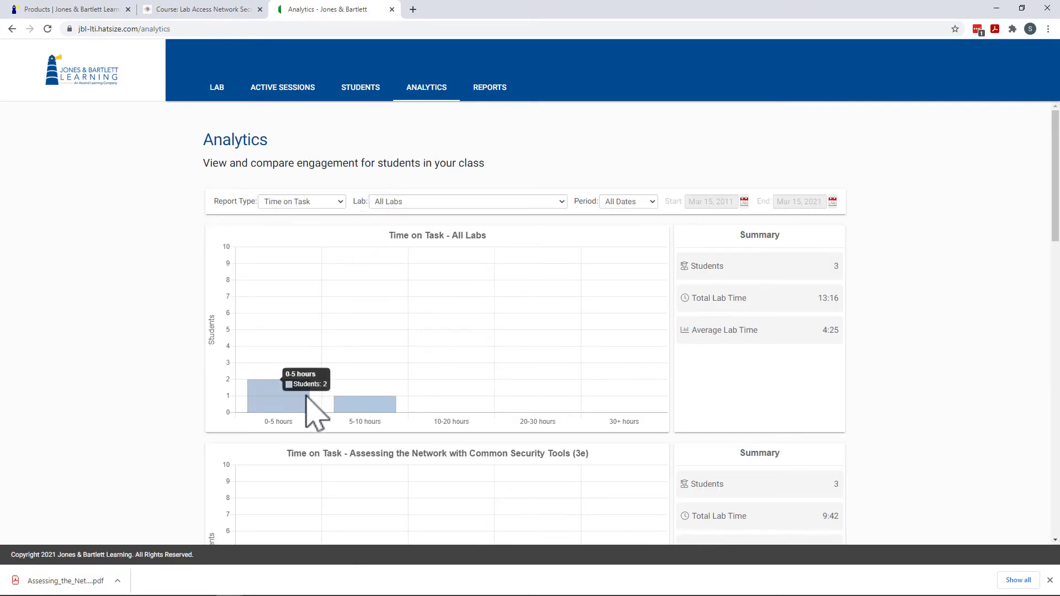
click(277, 398)
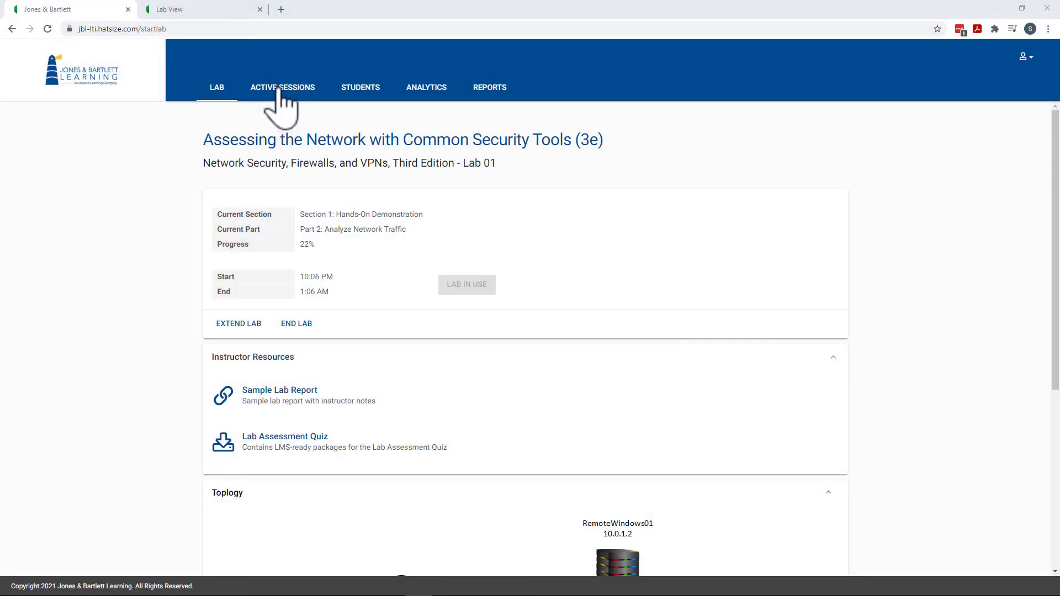
Step: View an active student session's systems and open TargetLinux01's System dropdown
click(282, 88)
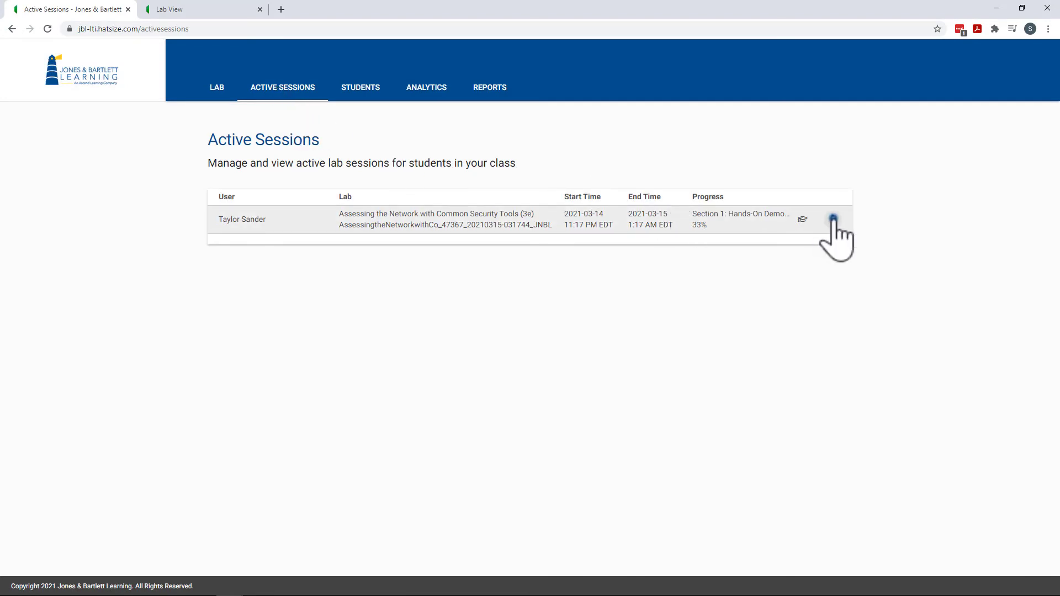
click(833, 220)
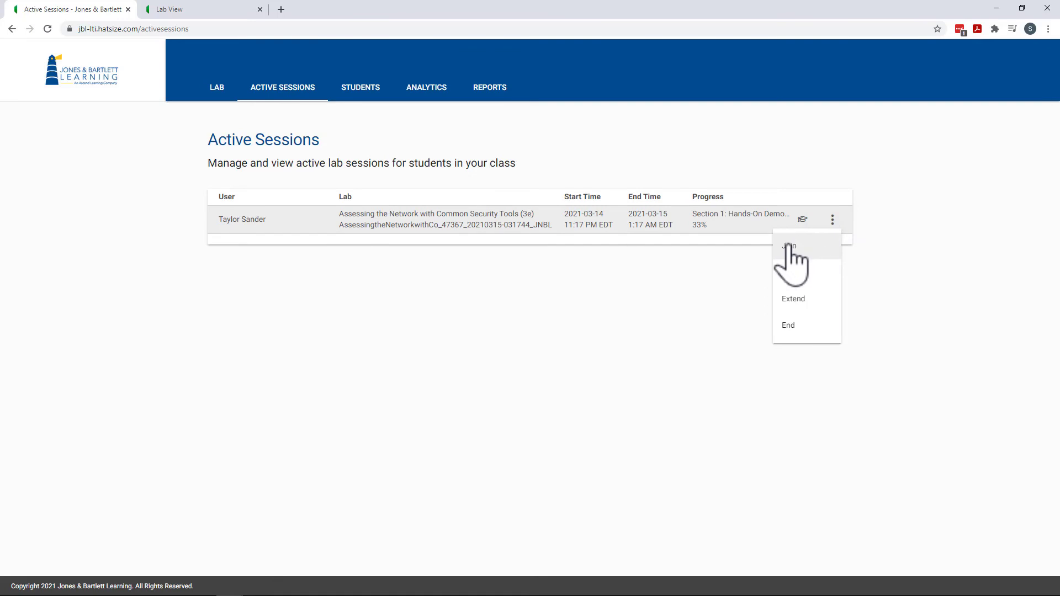
click(789, 246)
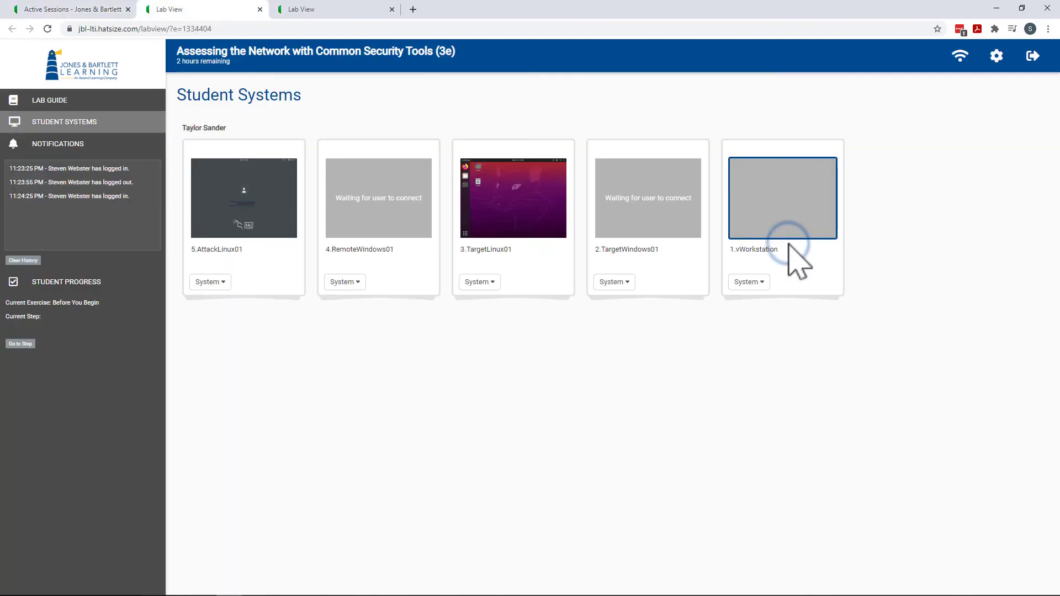
mouse_move(496, 288)
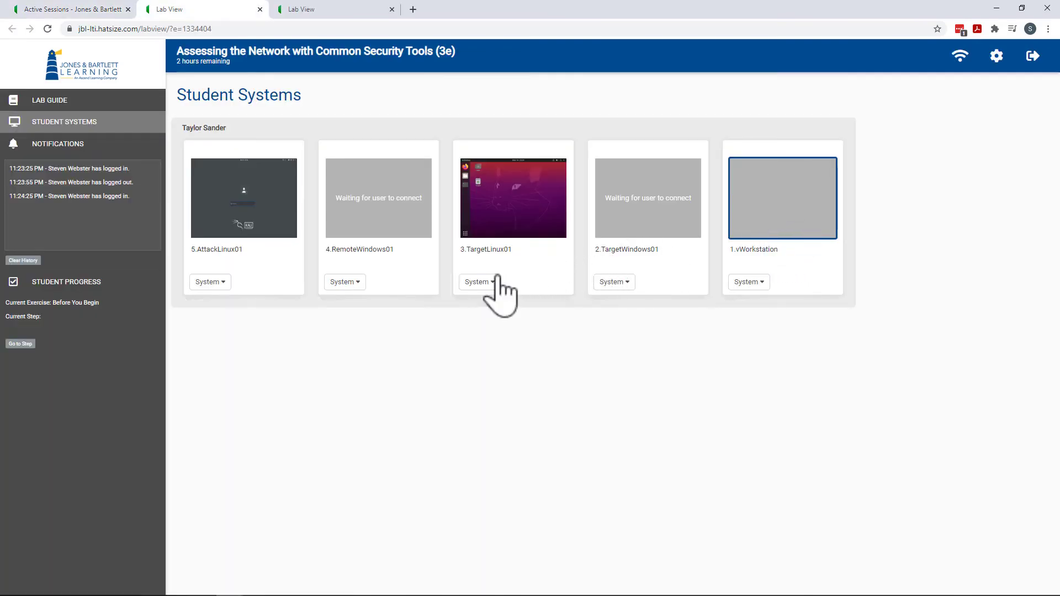
click(478, 282)
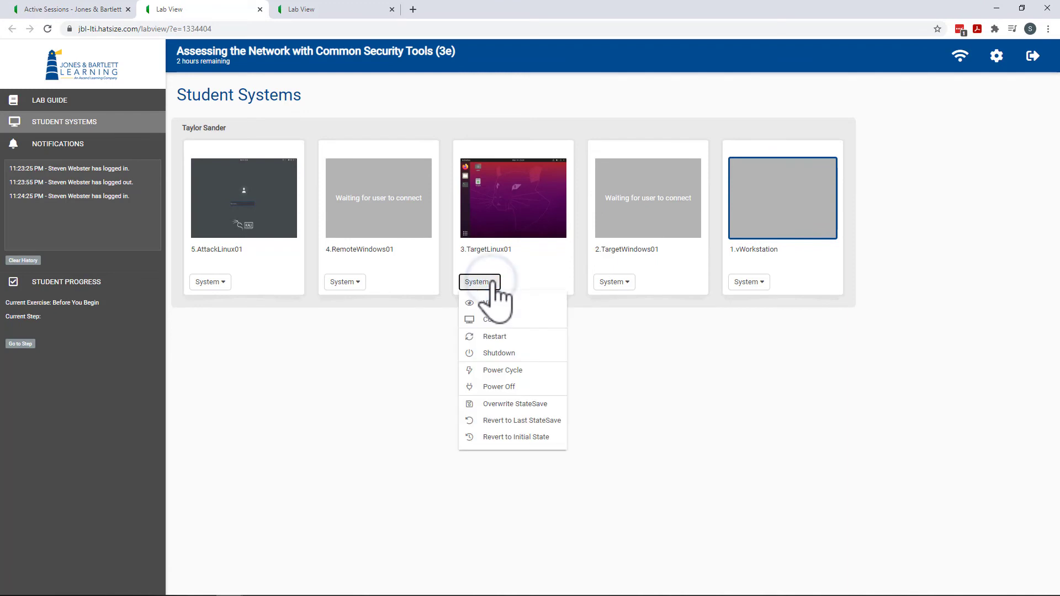